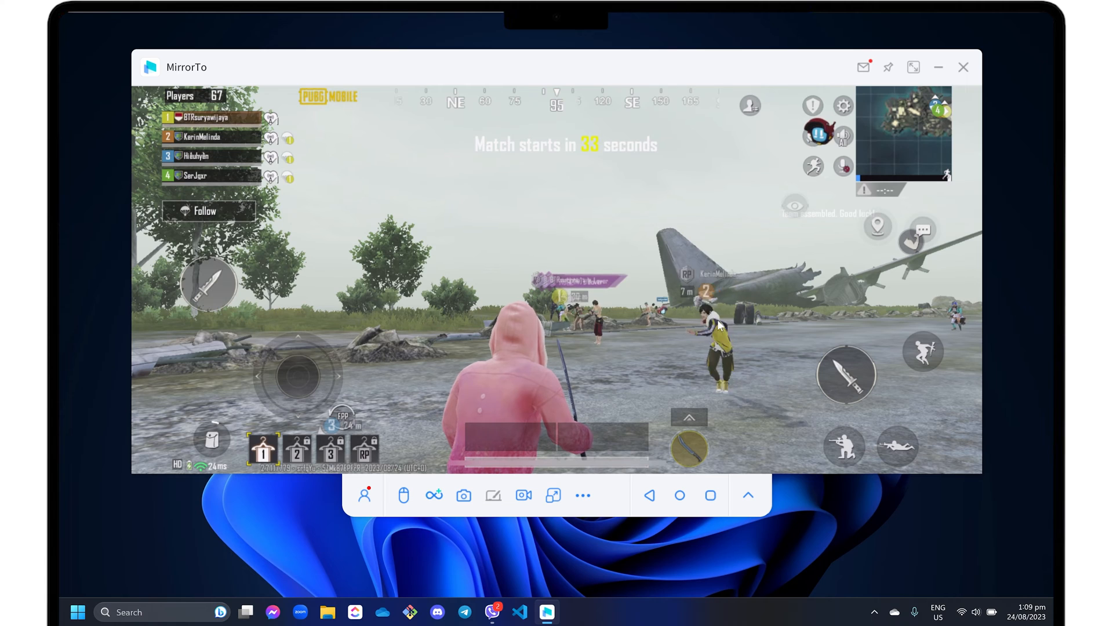
- Close the MirrorTo window mirroring the PUBG game, leaving the desktop clear
click(964, 67)
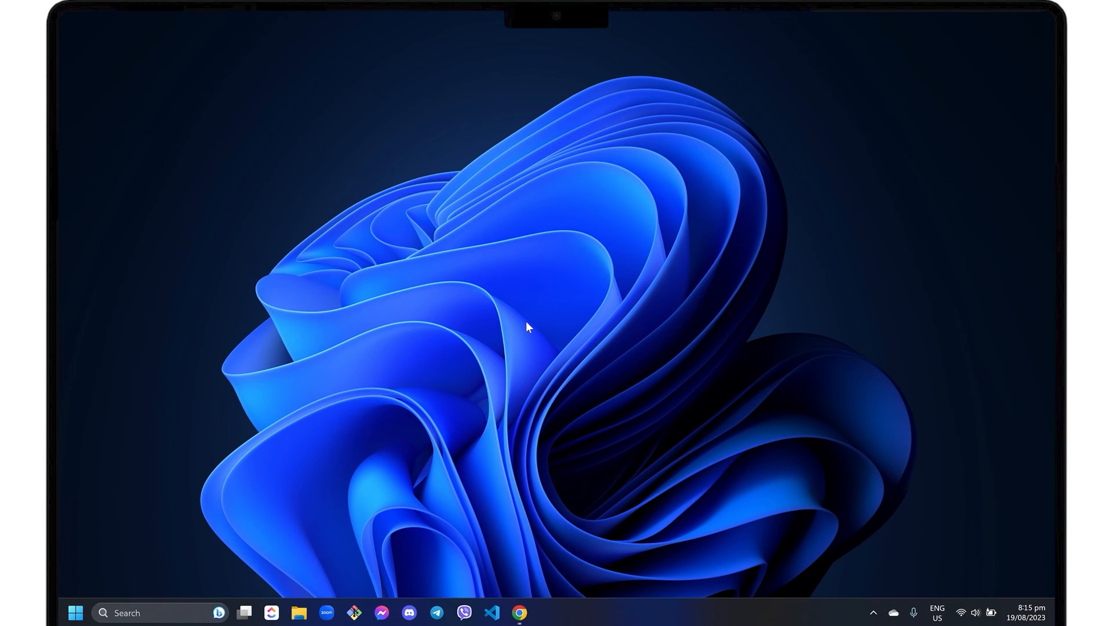
- Launch Chrome and load the iMyFone MirrorTo product page at imyfone.com/screen-mirror
click(519, 613)
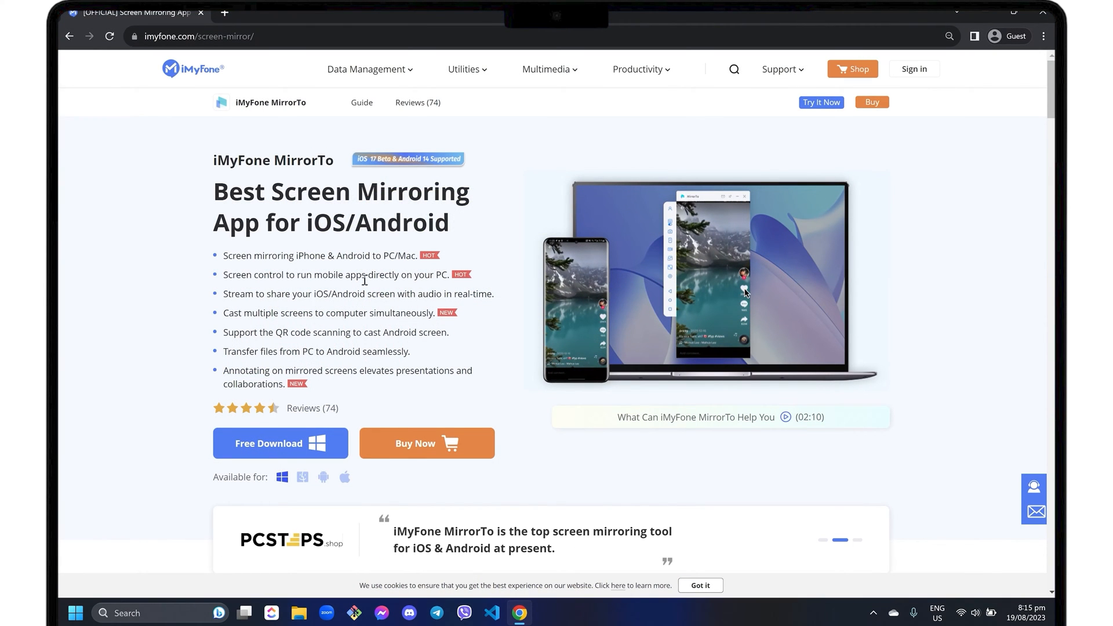
mouse_move(373, 392)
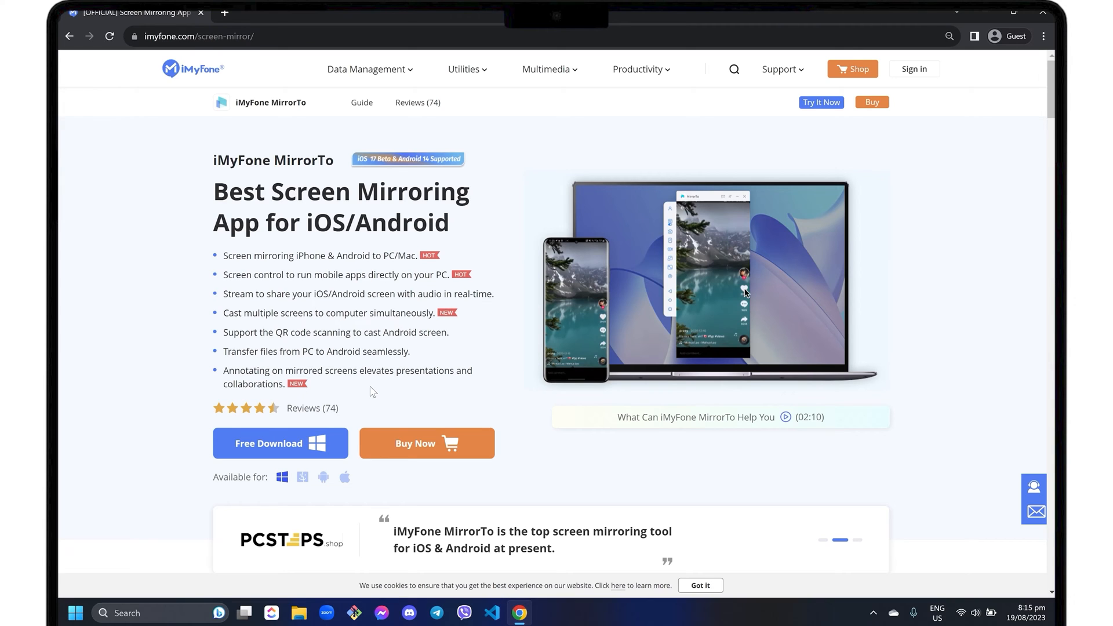
mouse_move(282, 486)
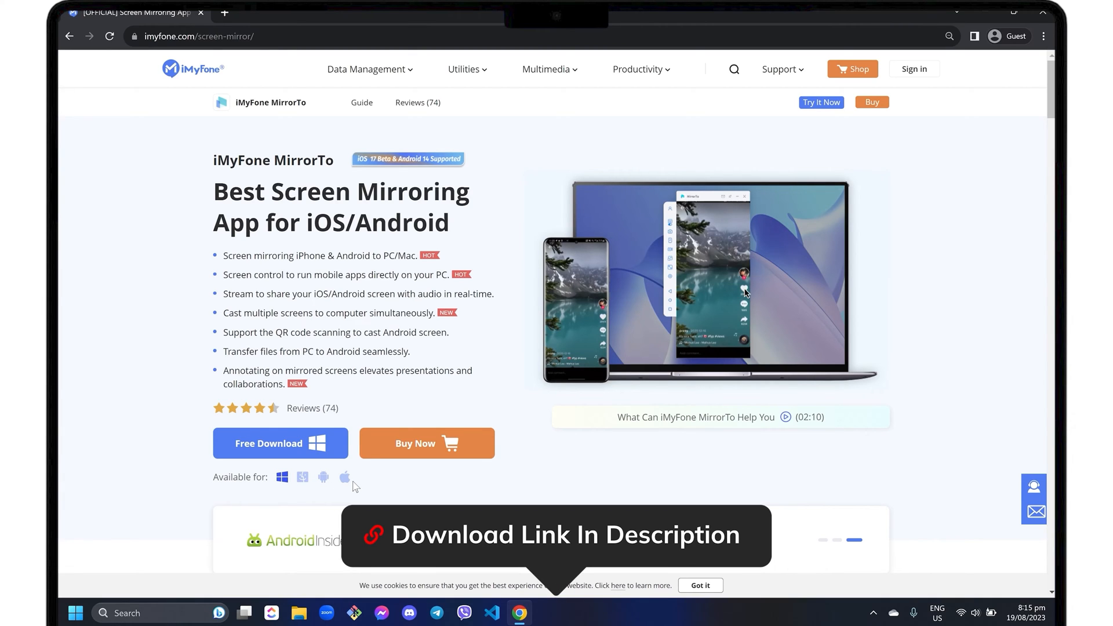
mouse_move(298, 462)
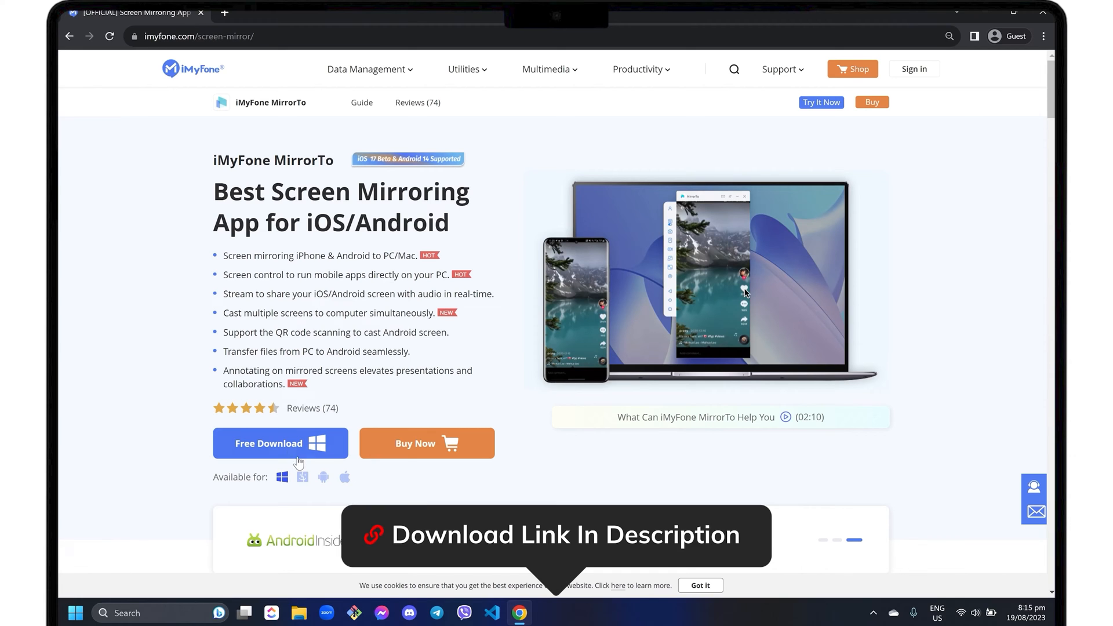
- Download mirrorto_setup for Windows into the Downloads folder and launch the installer
click(279, 443)
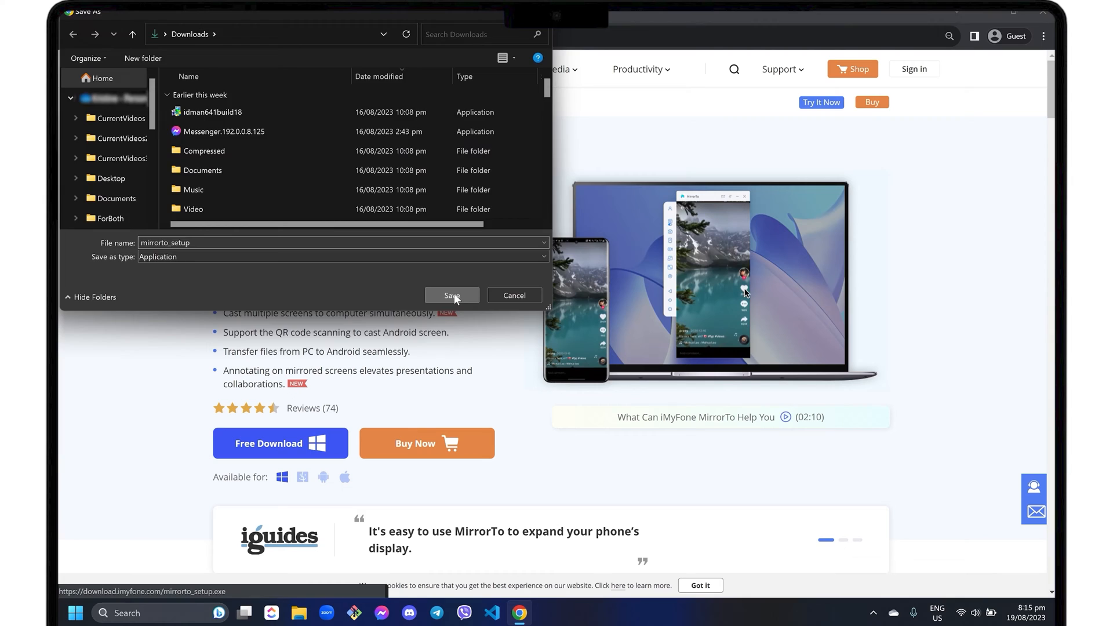
click(452, 295)
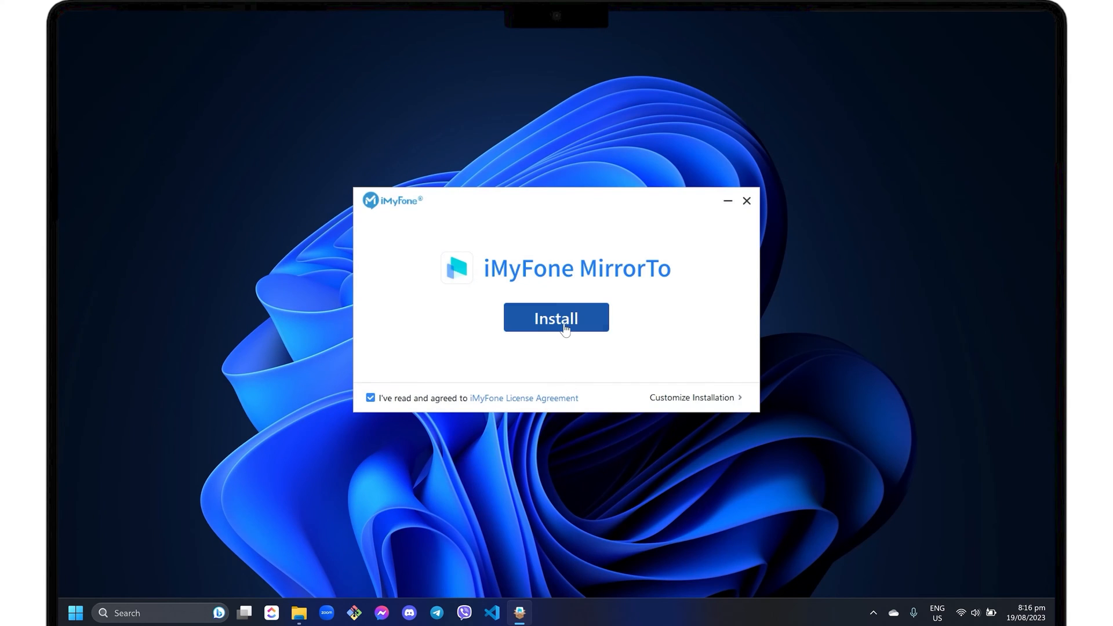
- Install MirrorTo, then open the Setup page from the sidebar's extra options
click(556, 317)
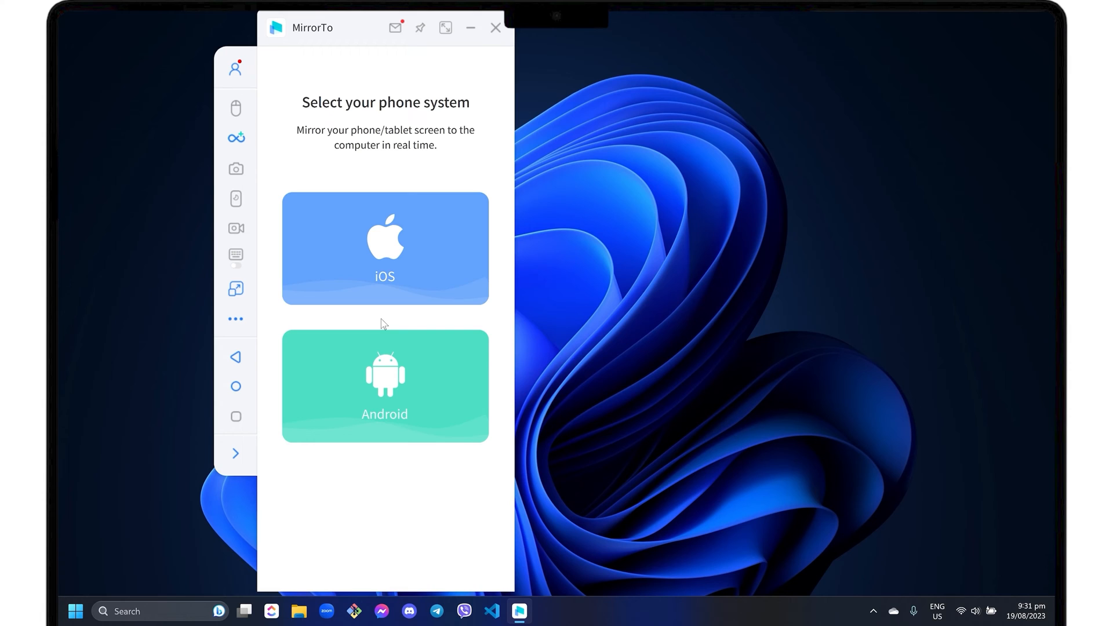
click(234, 318)
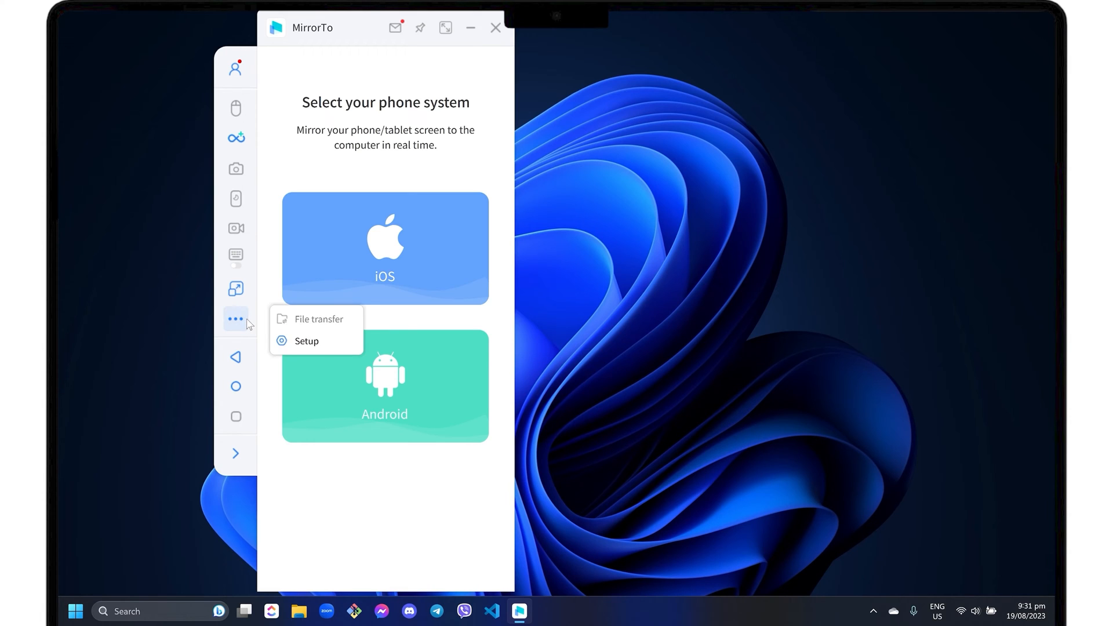
click(307, 341)
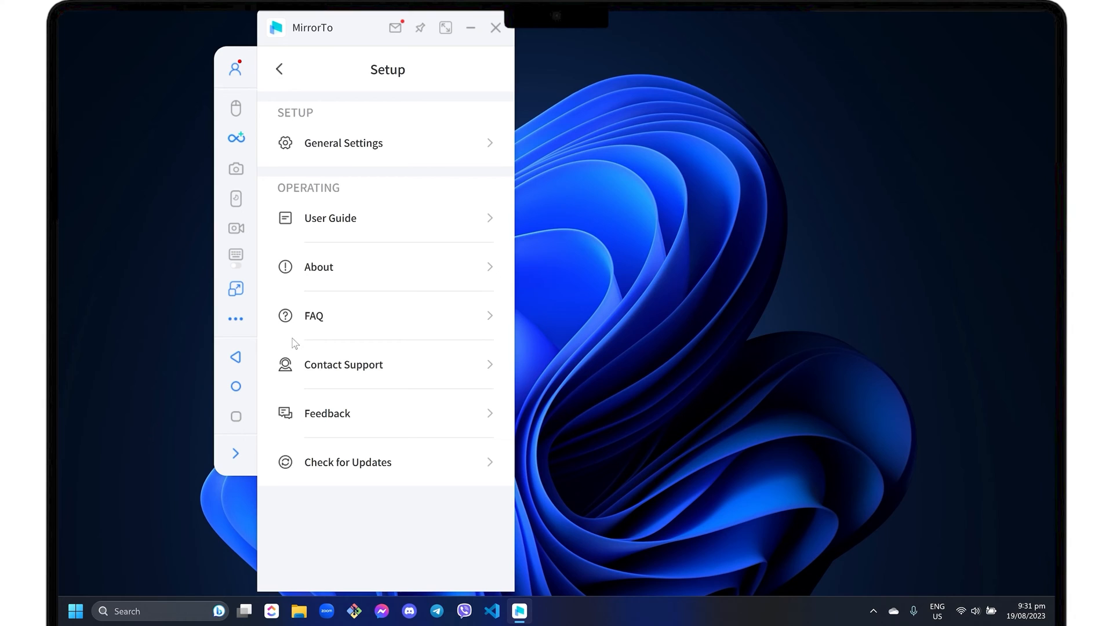
- Review watermark, audio, screenshot and recording settings, then return to the phone-system selection screen
click(343, 143)
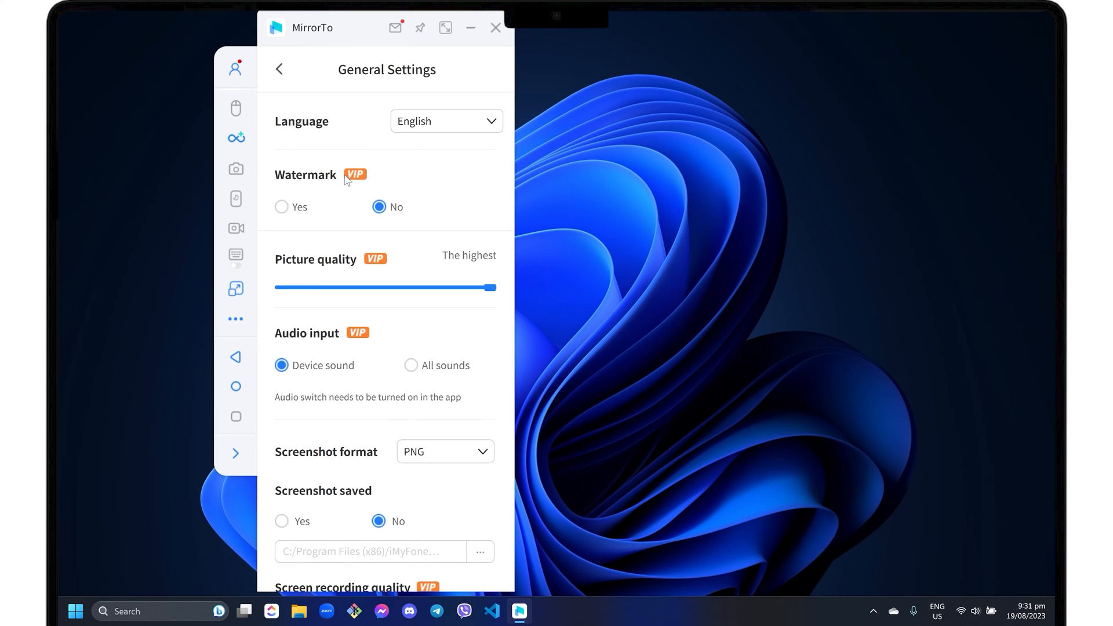
mouse_move(369, 342)
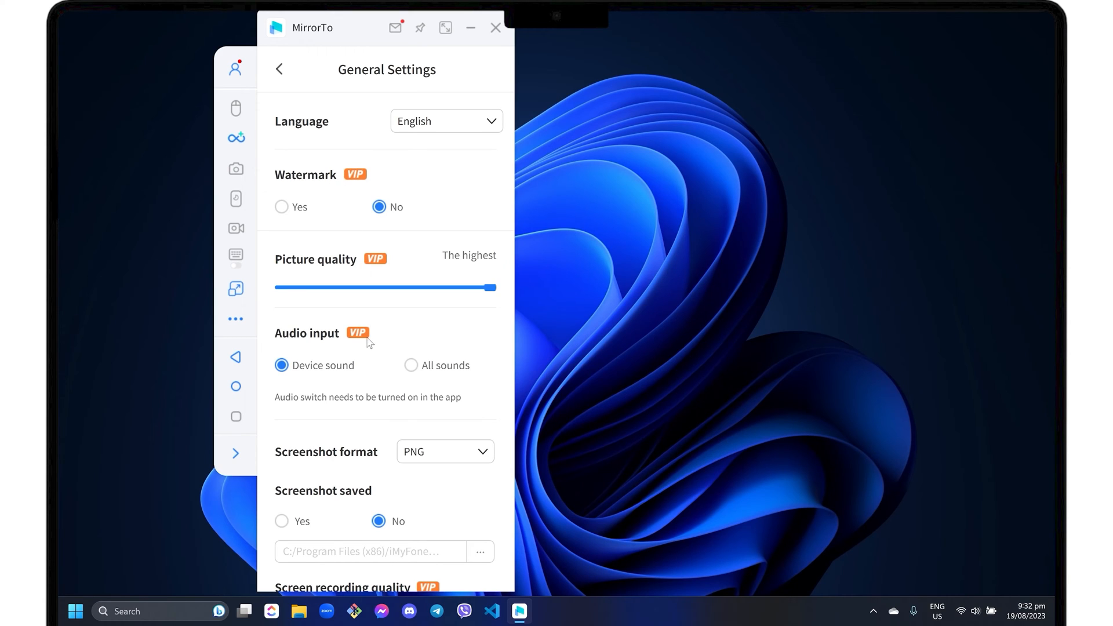
scroll(down, 3)
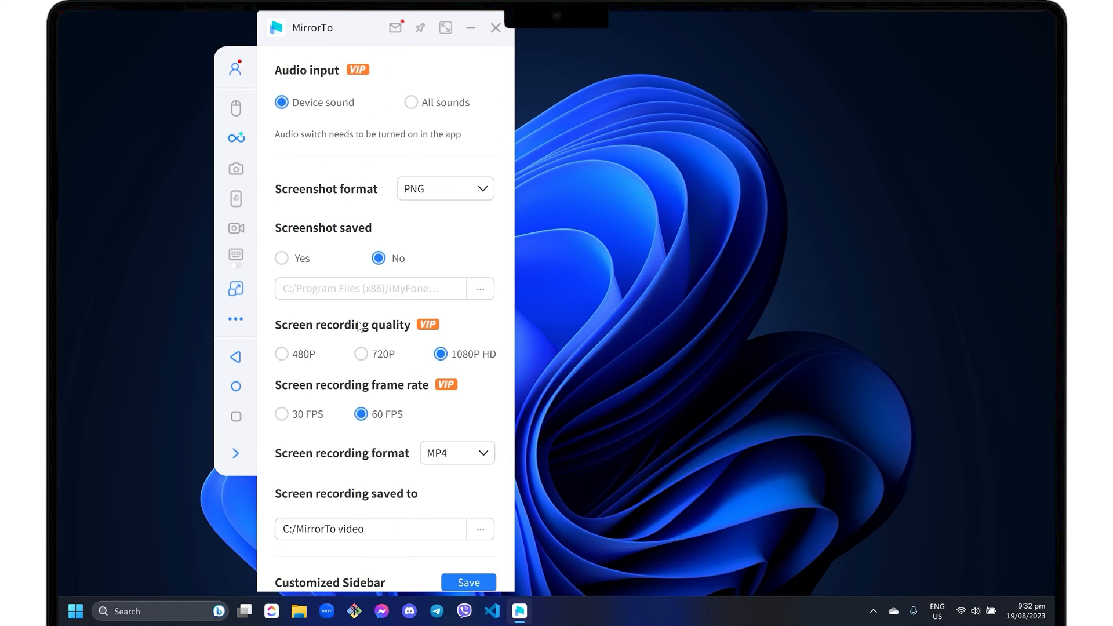
mouse_move(422, 328)
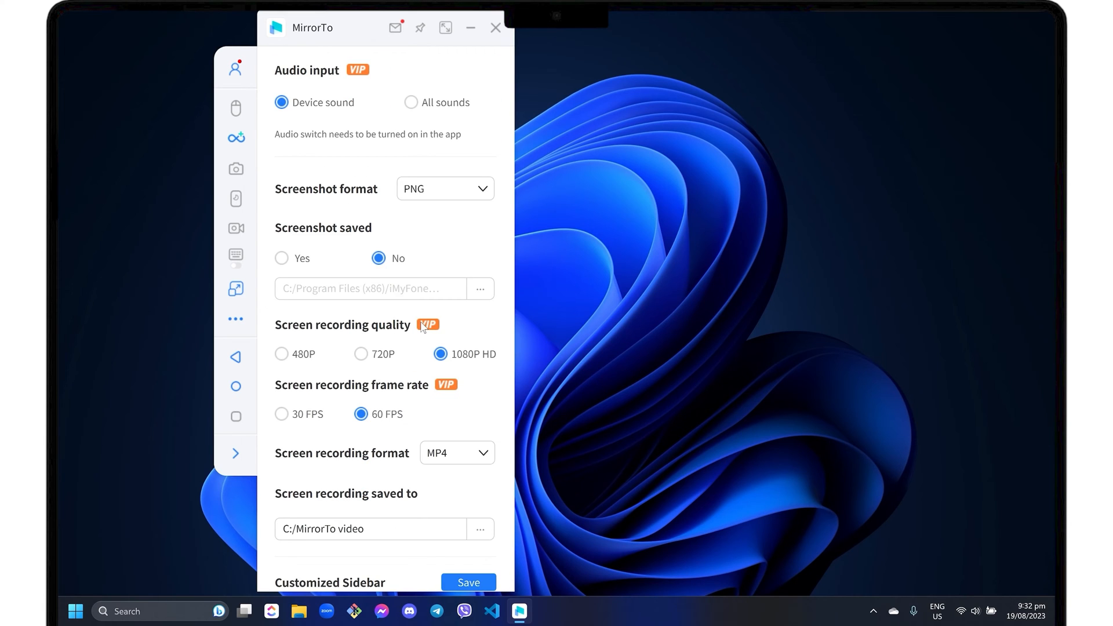
mouse_move(438, 435)
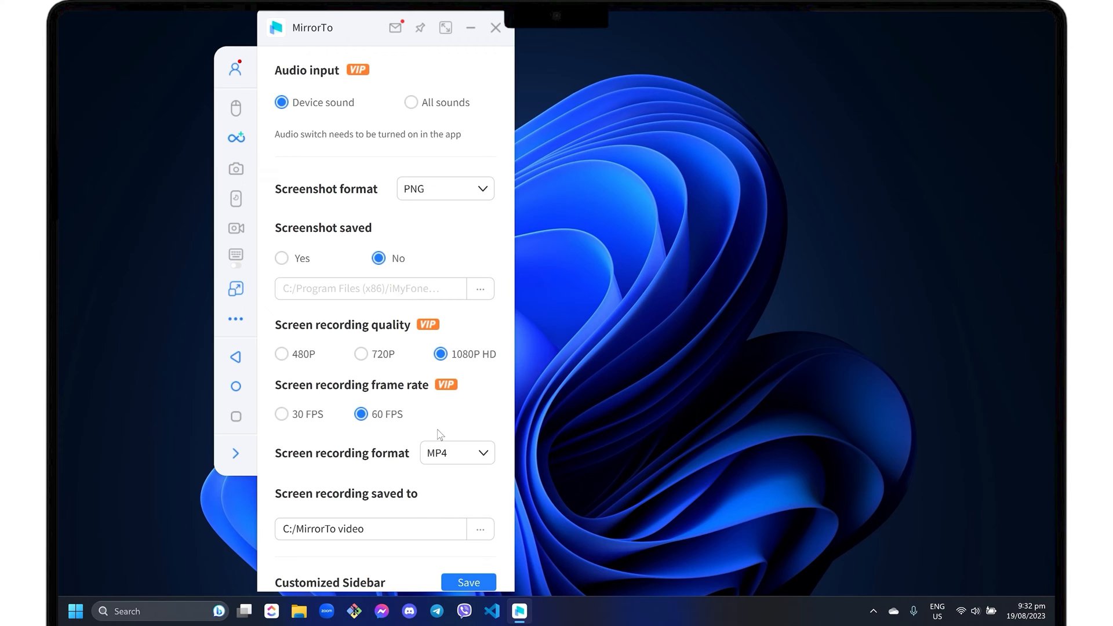
mouse_move(450, 488)
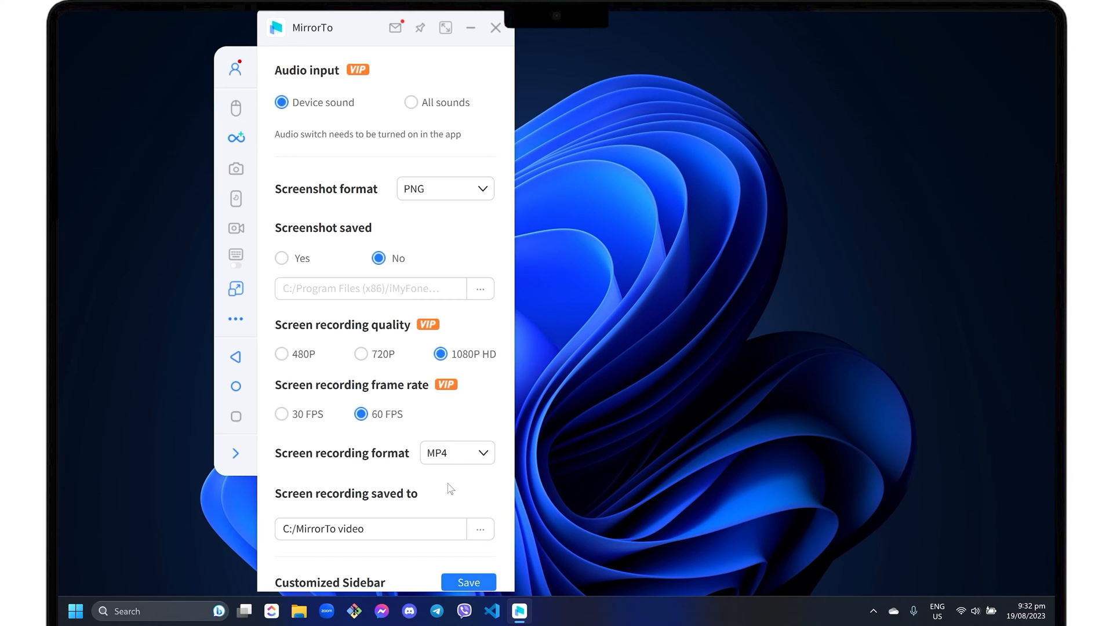
mouse_move(420, 540)
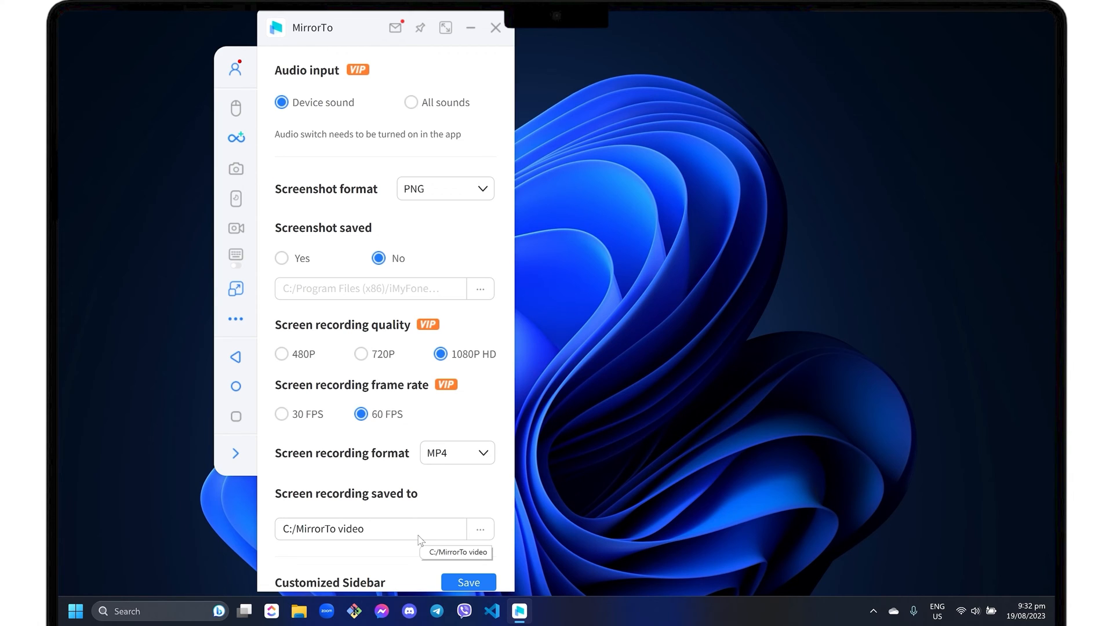
click(236, 357)
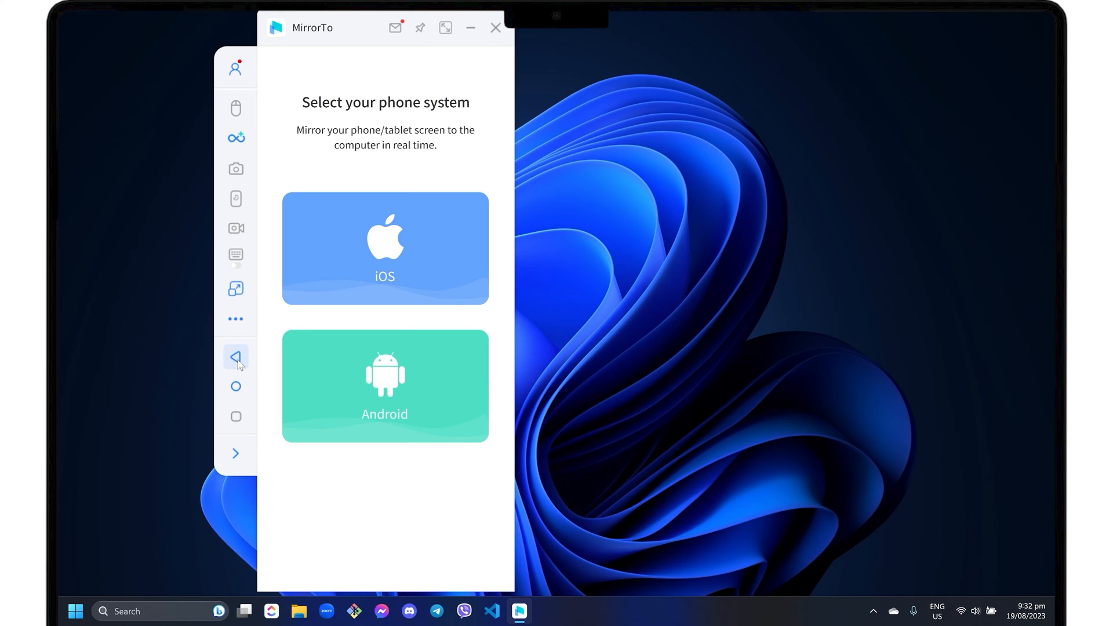
click(384, 247)
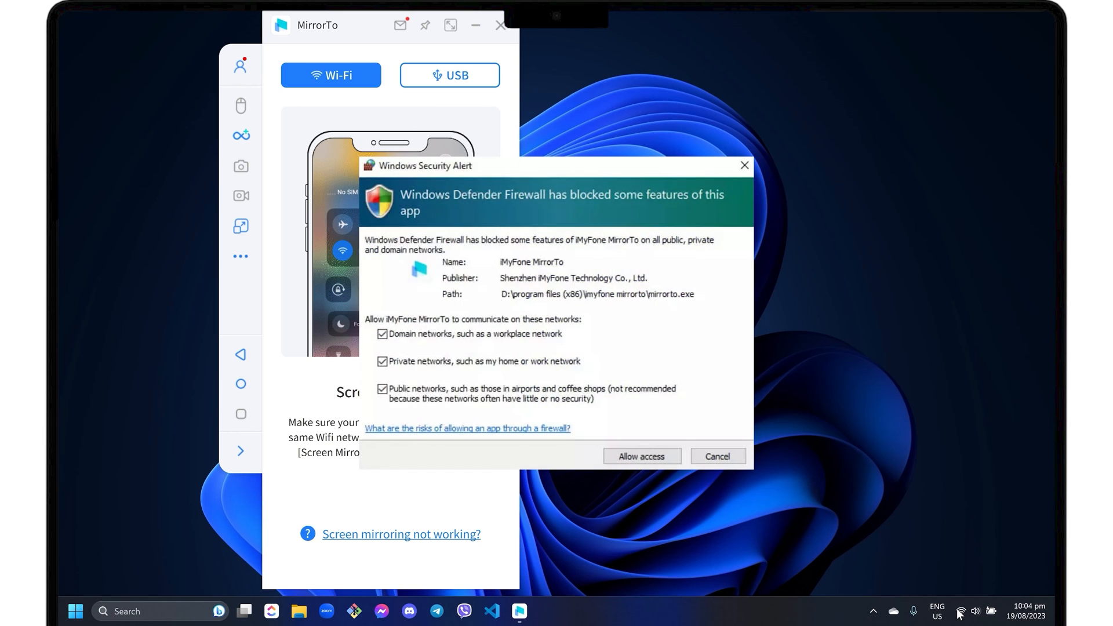
mouse_move(641, 456)
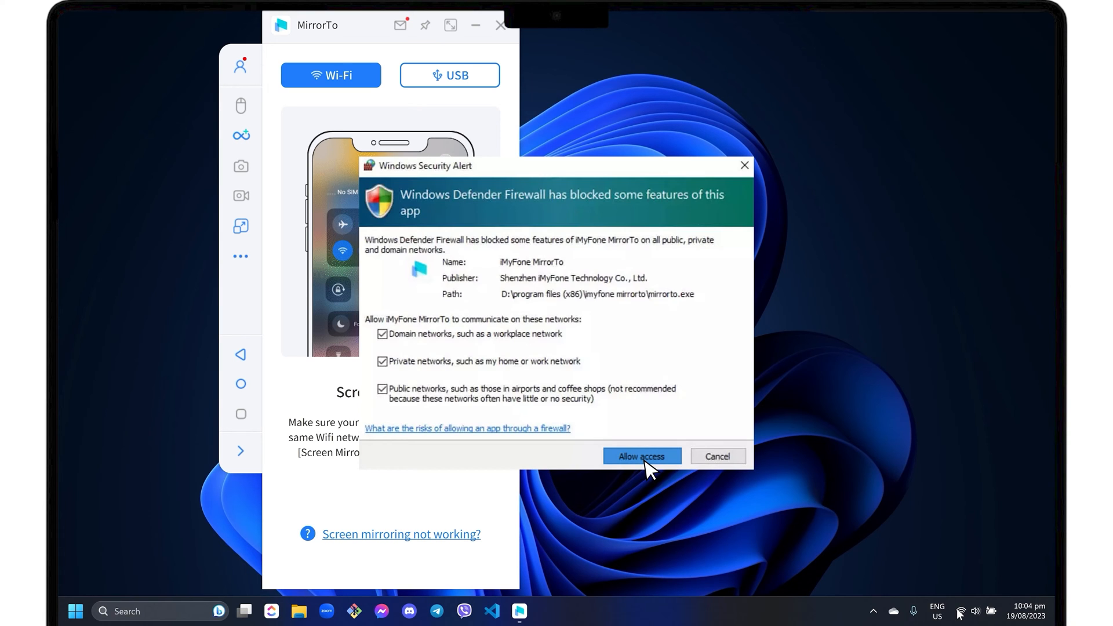
- Allow MirrorTo through the Windows firewall, then switch MirrorTo to USB connection mode
click(641, 456)
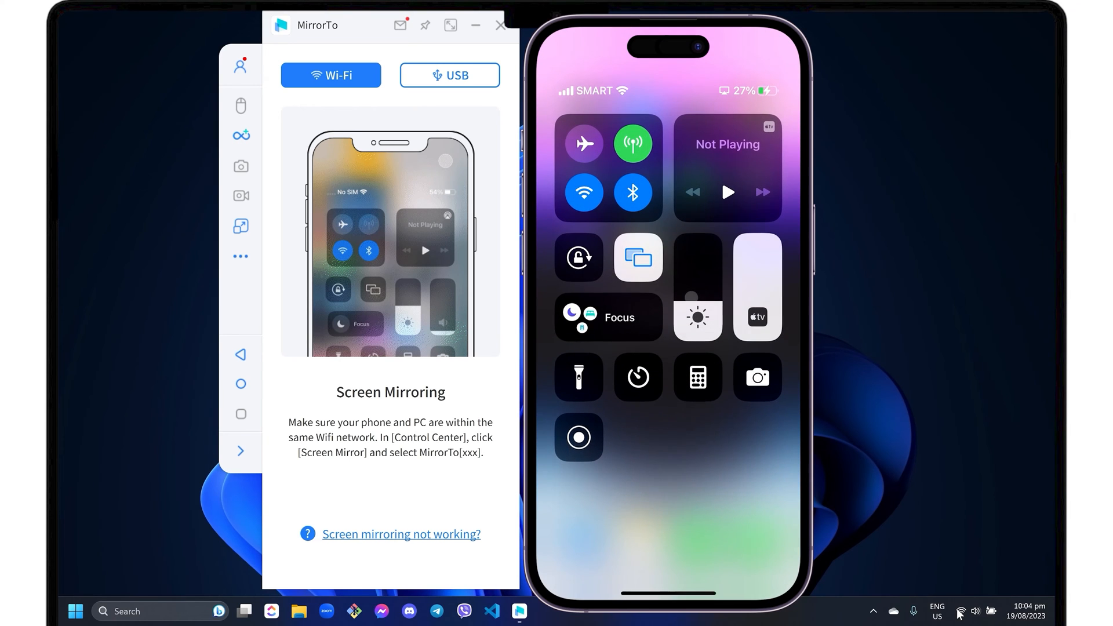
click(636, 257)
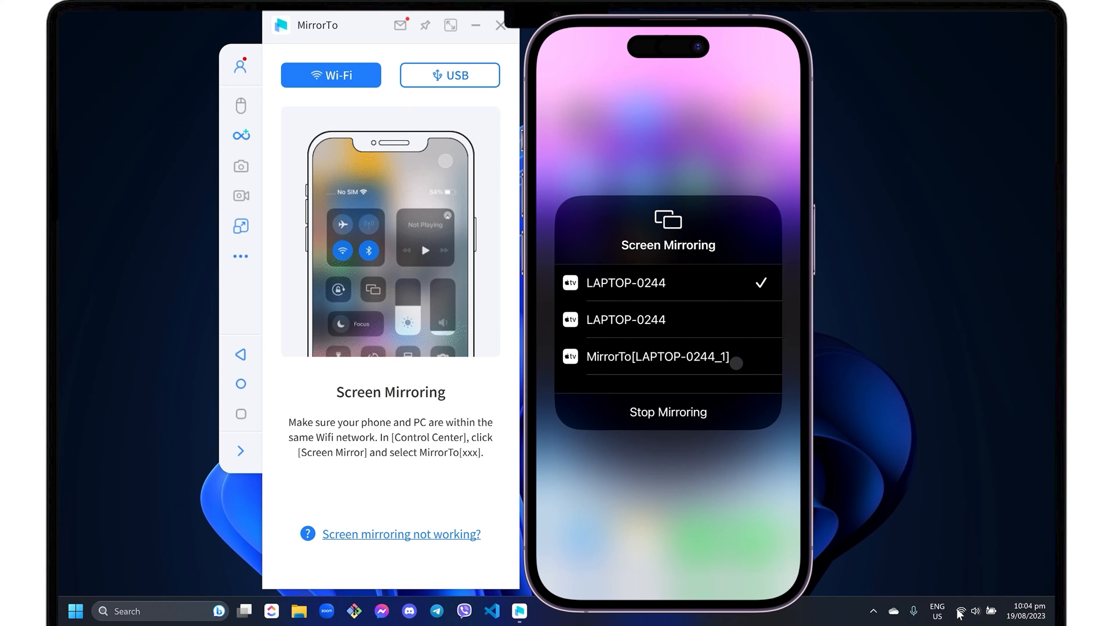
click(449, 75)
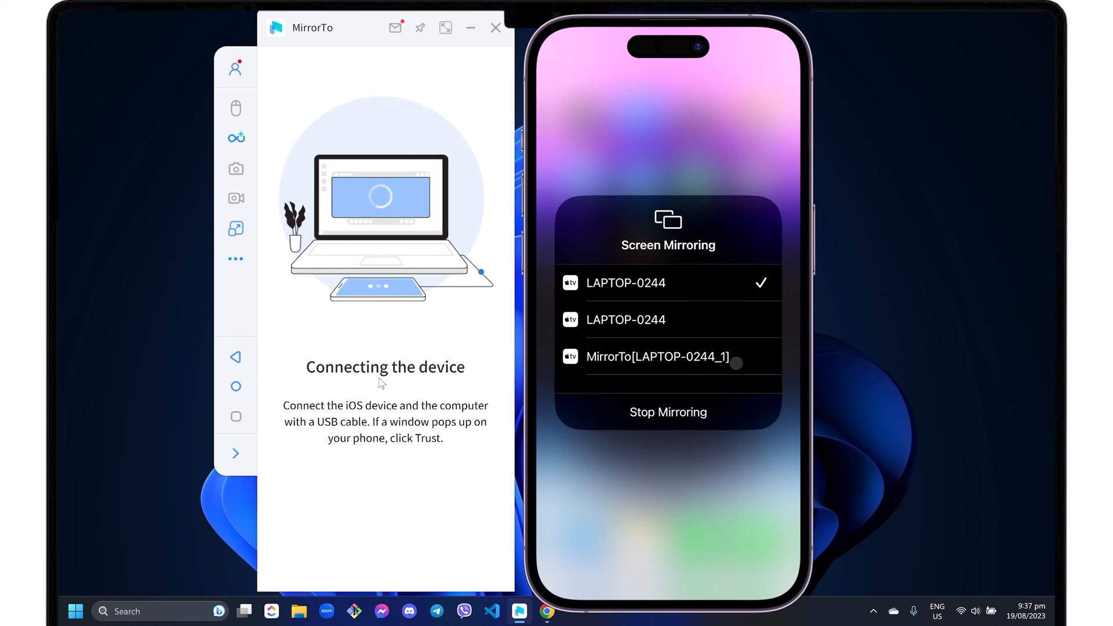